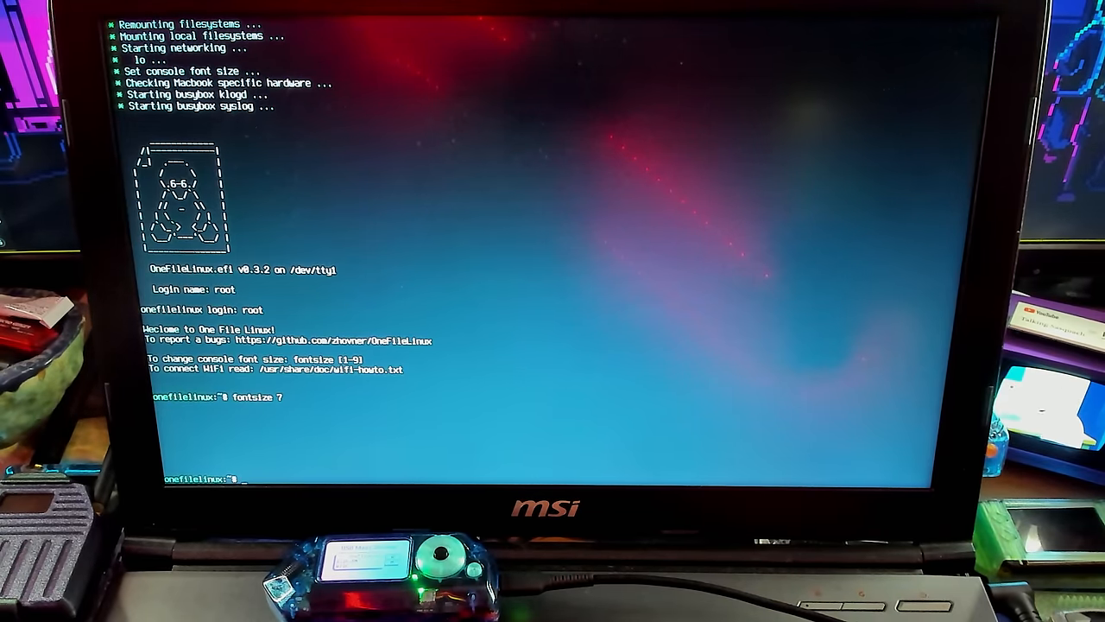
# Enlarge the console font with fontsize, settling on size 9 after size 10 is rejected.
pyautogui.press('Return')
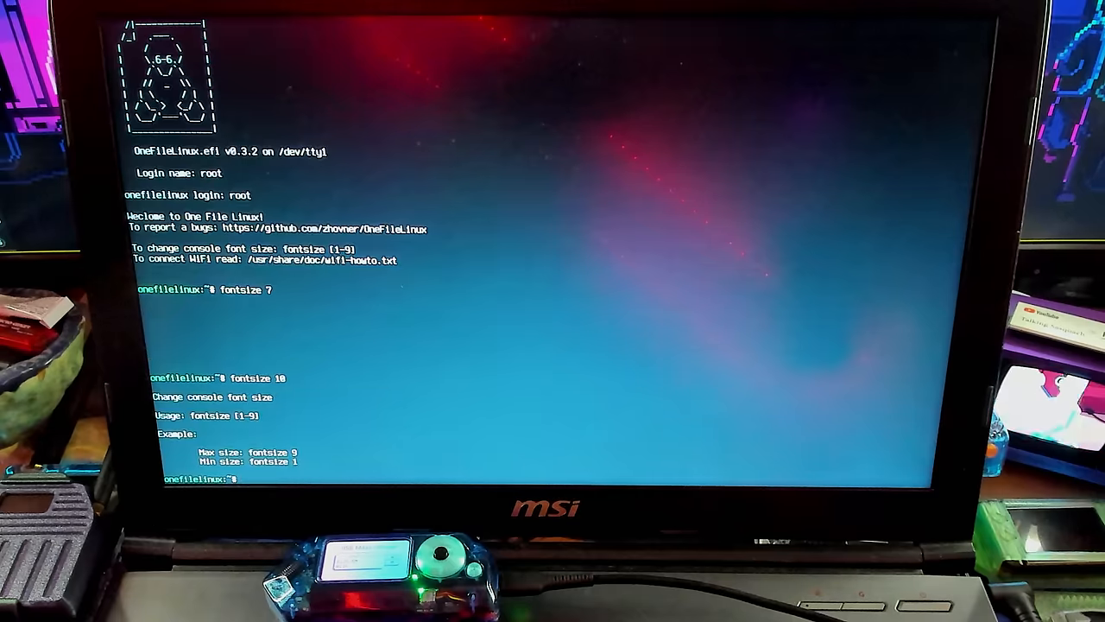
pyautogui.write('fontsize 9')
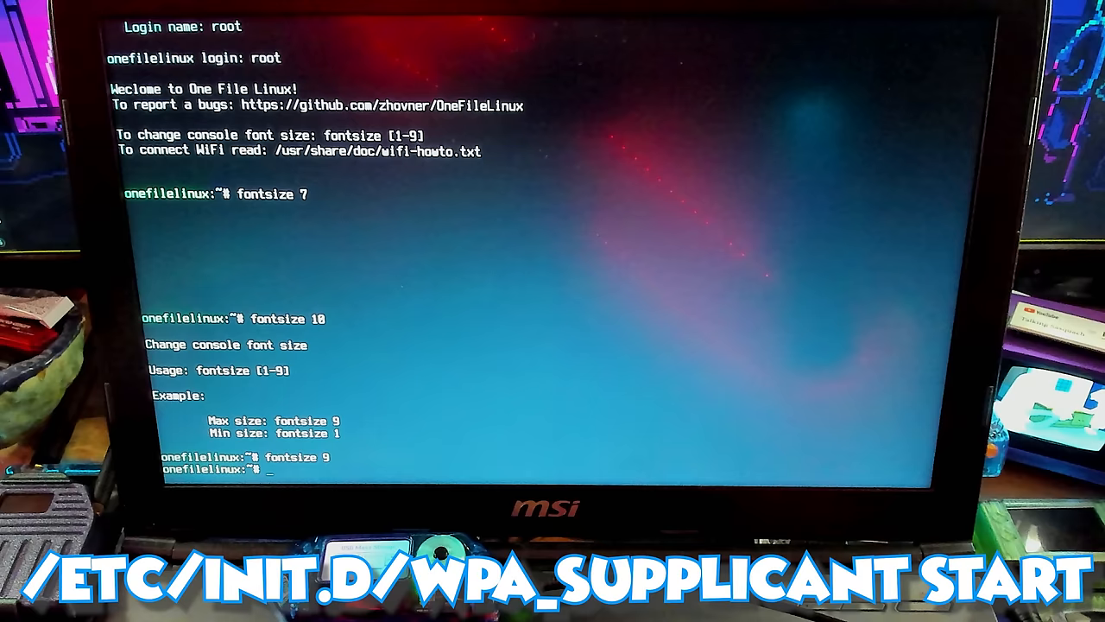
# Start the WPA supplicant daemon with /etc/init.d/wpa_supplicant start.
pyautogui.write('/etc/')
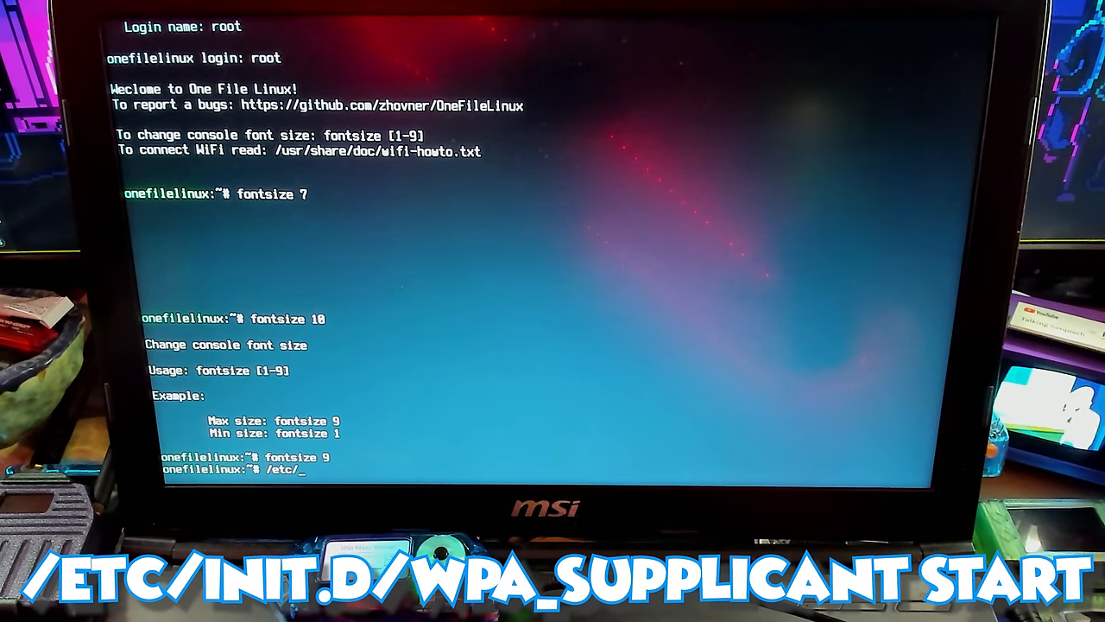
pyautogui.write('init.d/')
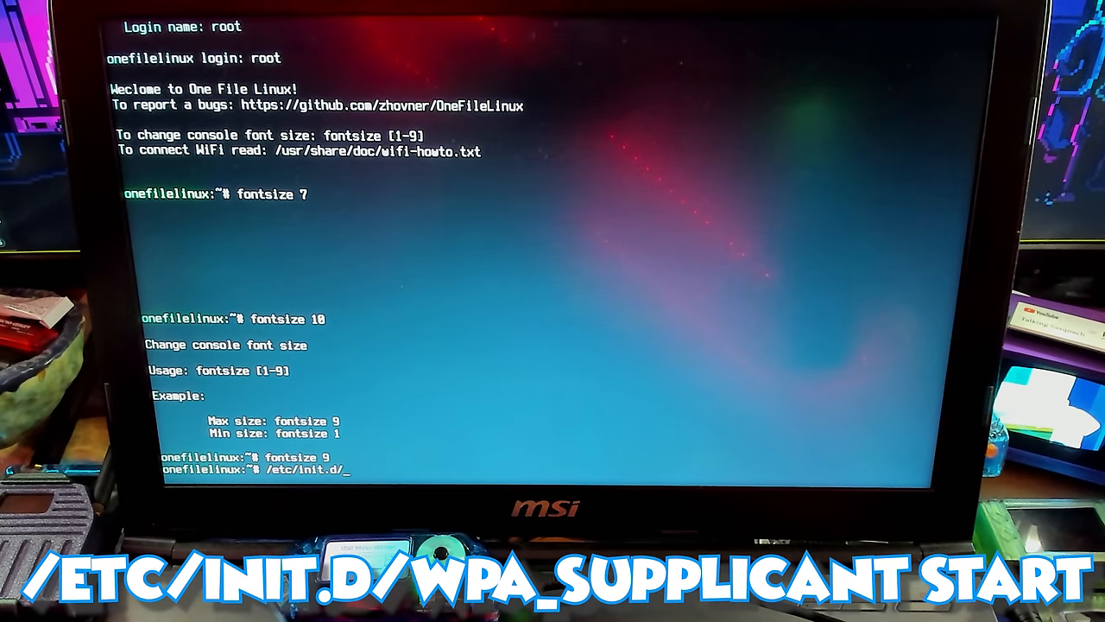
pyautogui.write('wpa')
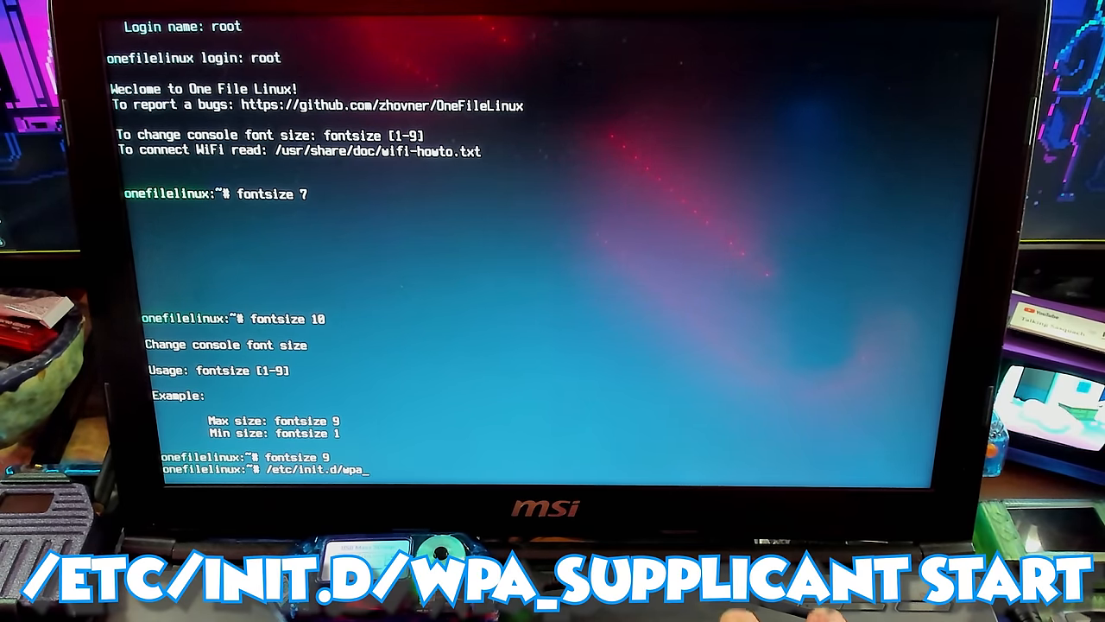
pyautogui.write('supplicant start')
pyautogui.press('Return')
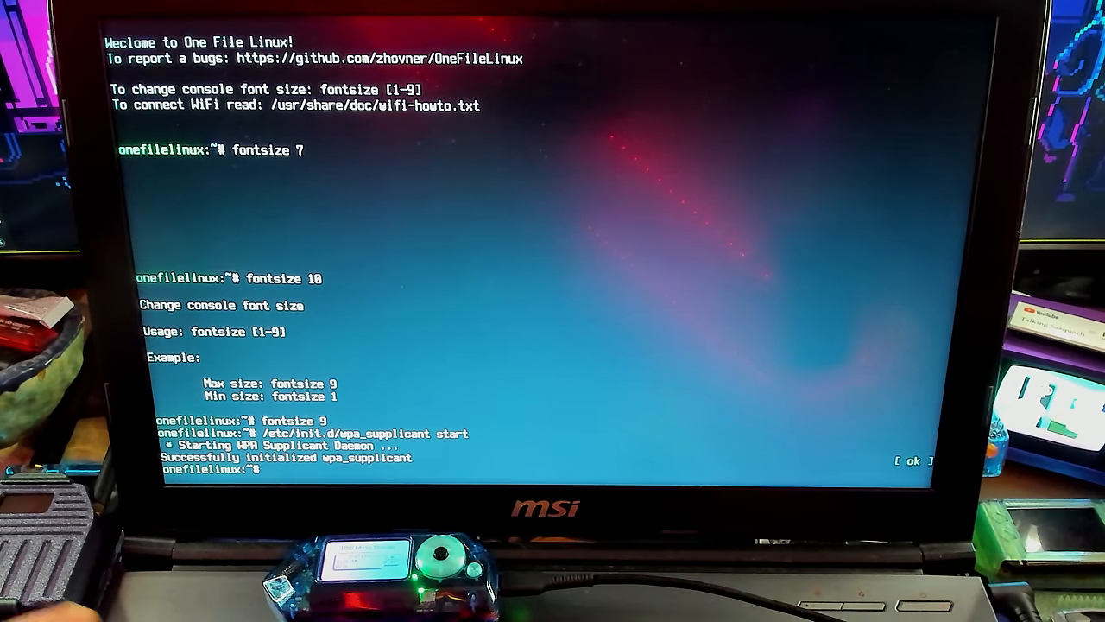
# Launch wpa_cli, scan for Wi-Fi networks and list the scan results.
pyautogui.write('wpa_')
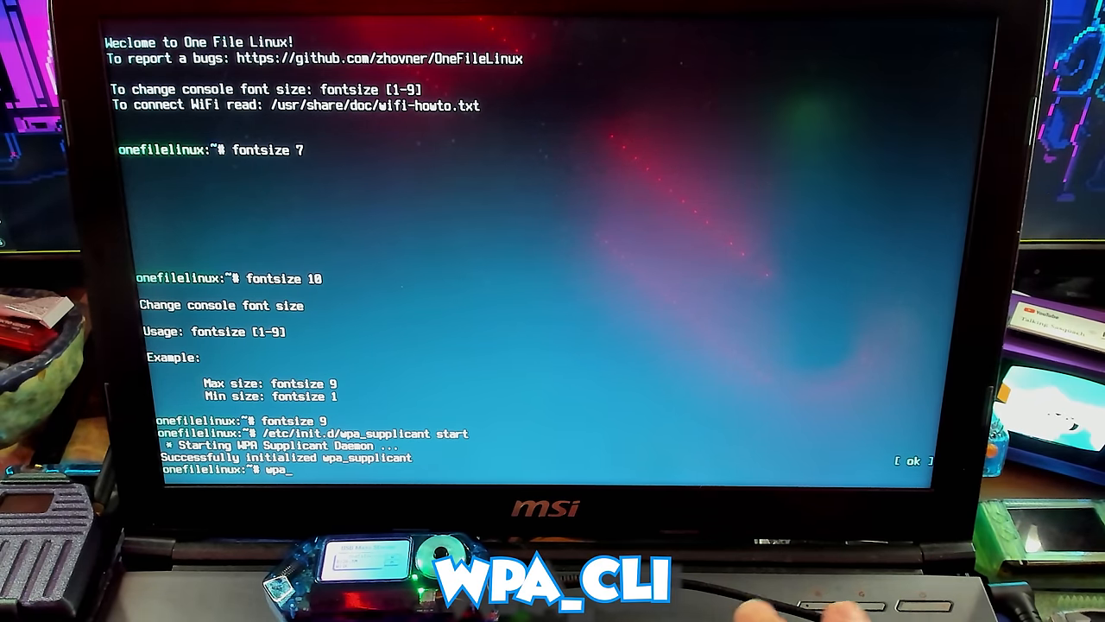
pyautogui.press('Return')
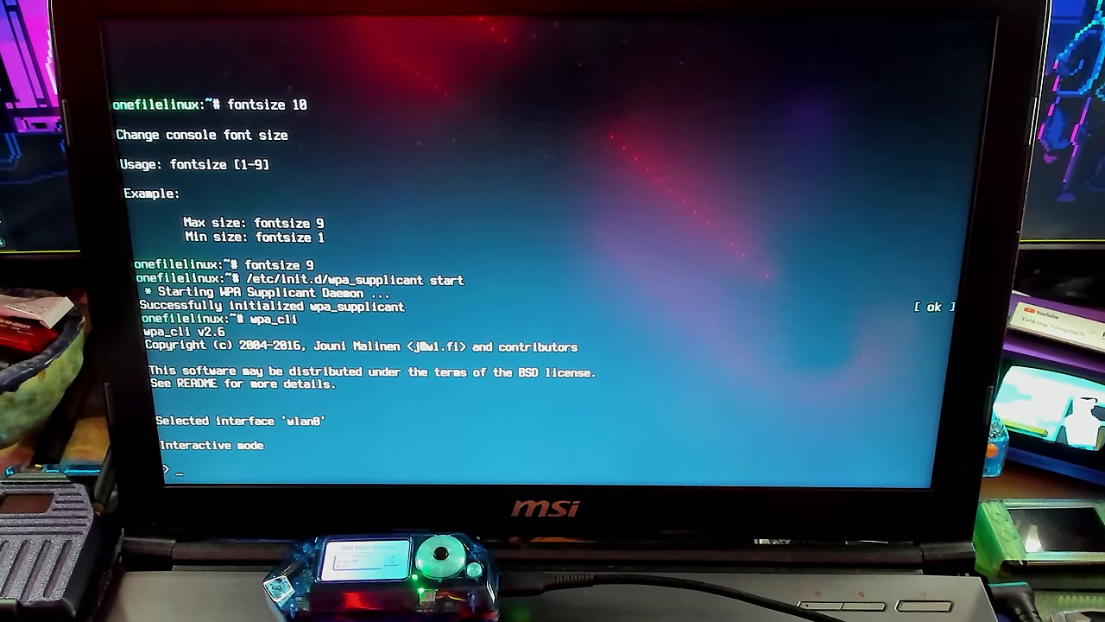
pyautogui.write('scan_results')
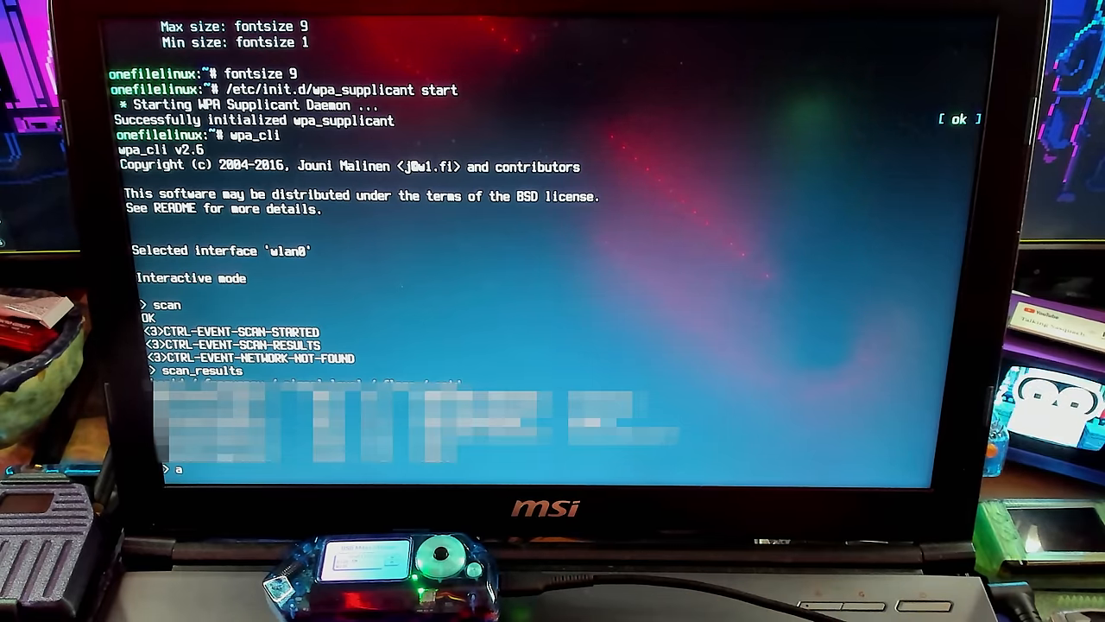
pyautogui.write('dd_network')
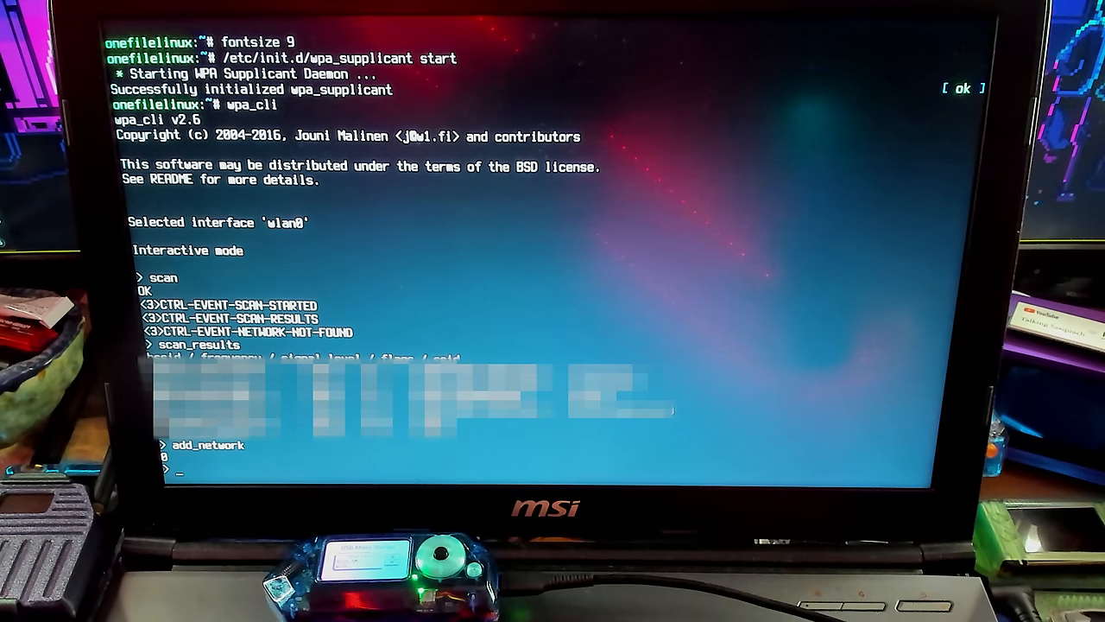
# Set network 0's SSID and passphrase, then enable network 0.
pyautogui.write('set_network')
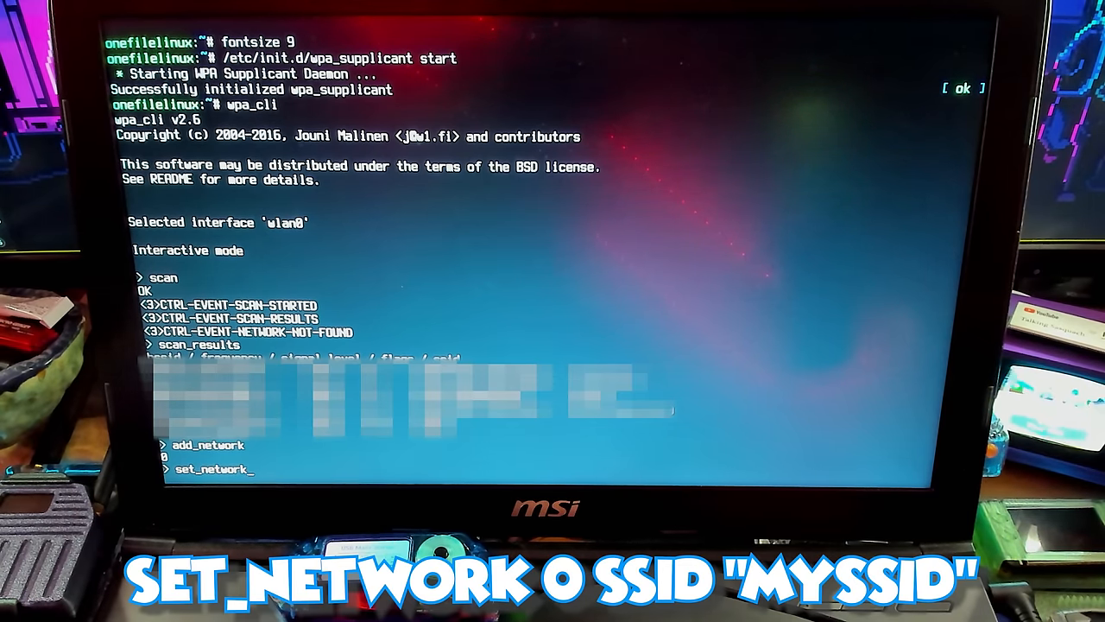
pyautogui.write('0 ssid "')
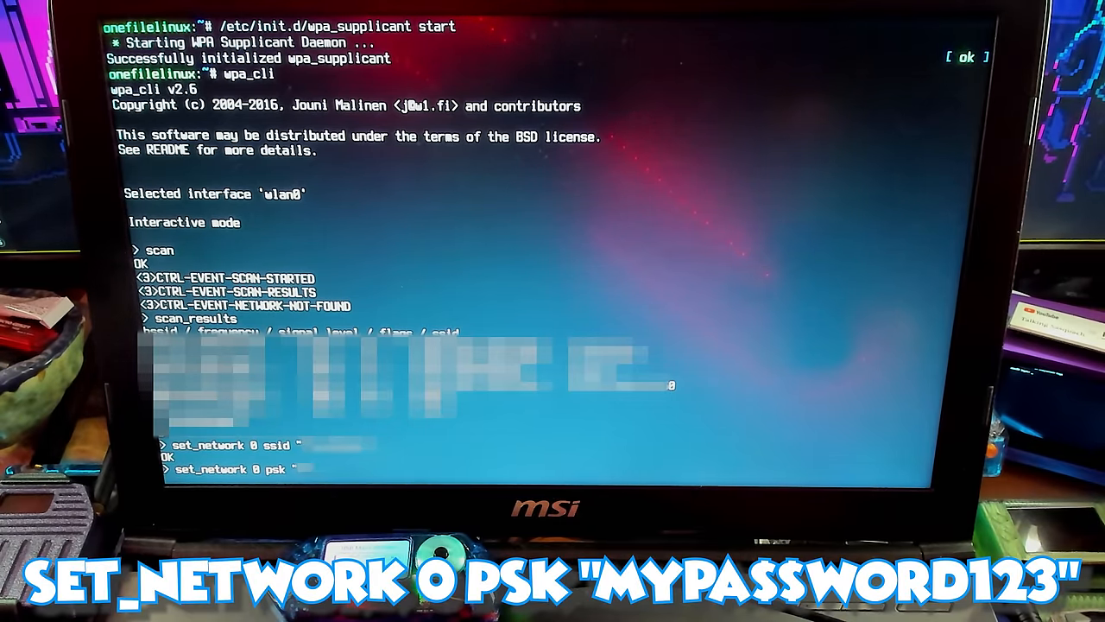
pyautogui.press('Return')
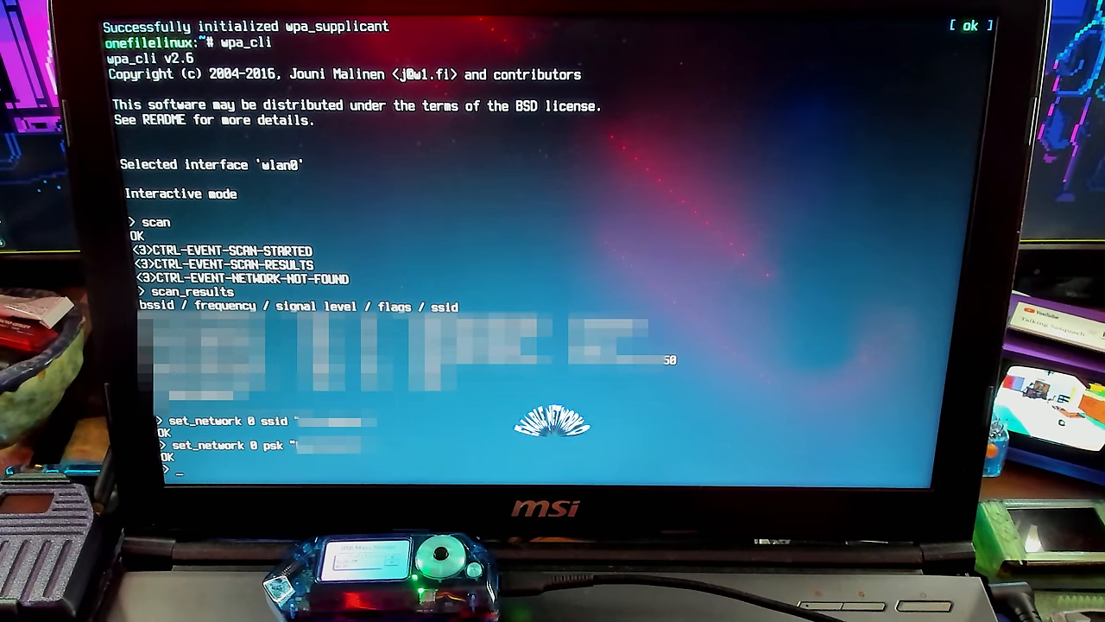
pyautogui.write('enable_')
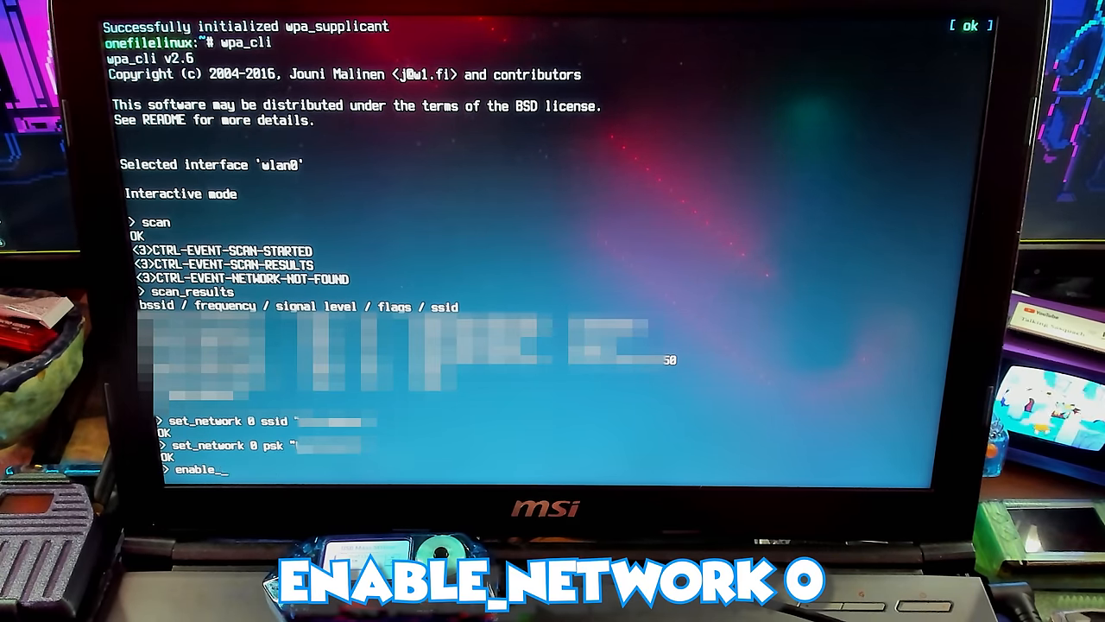
pyautogui.press('Return')
pyautogui.write('udhcpc')
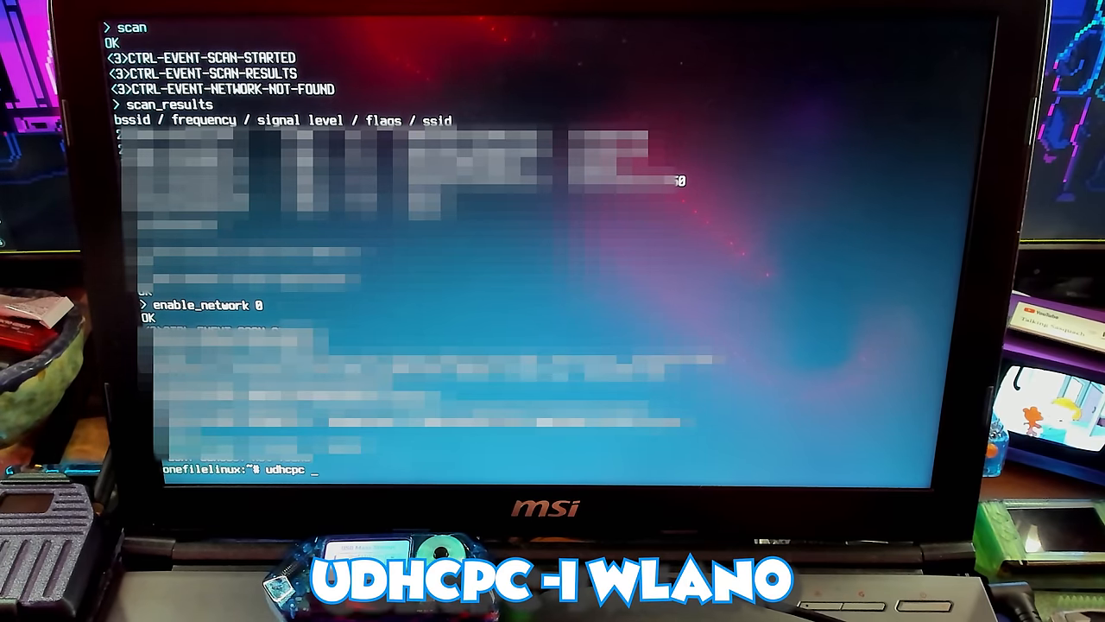
# Get a DHCP lease on wlan0, ping google.com, and check reaver and aircrack-ng.
pyautogui.write('-i wlan0')
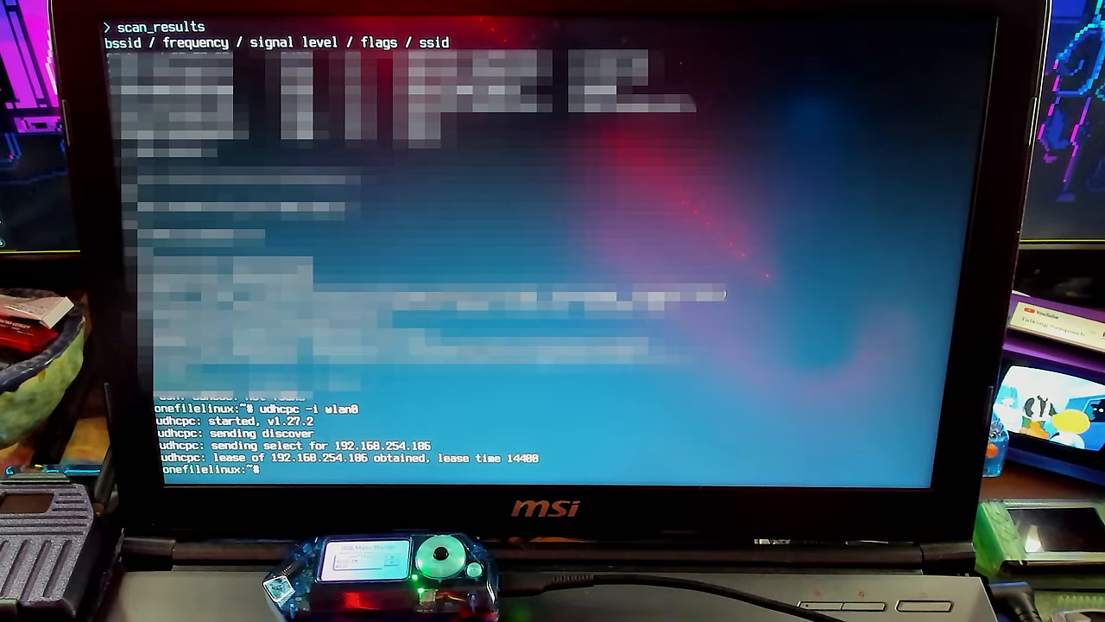
pyautogui.write('ping google.com')
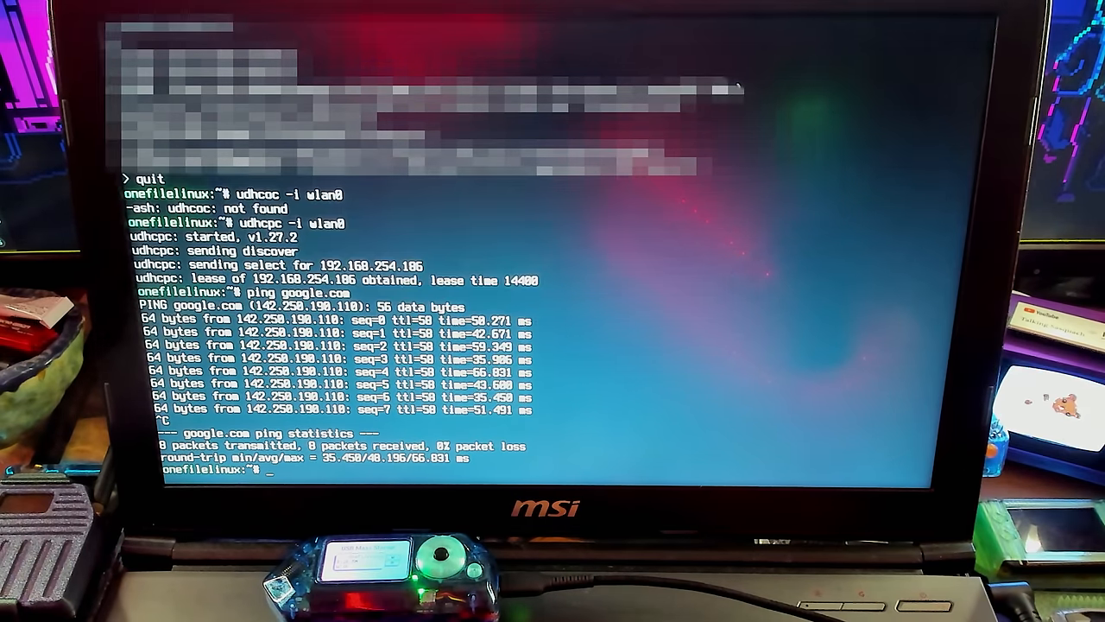
pyautogui.write('reav')
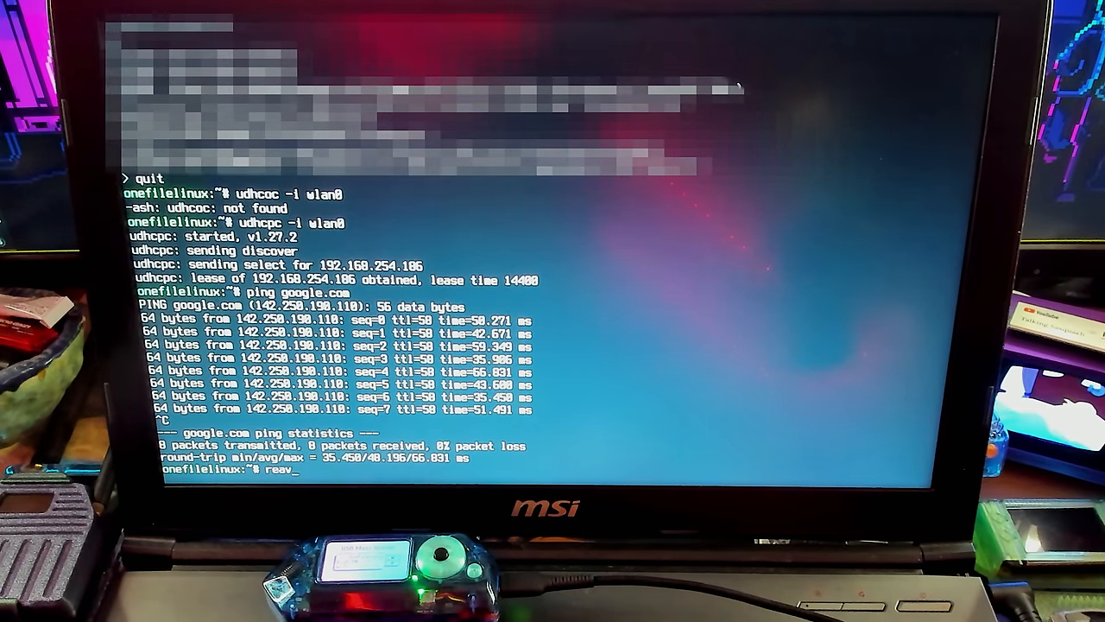
pyautogui.press('Return')
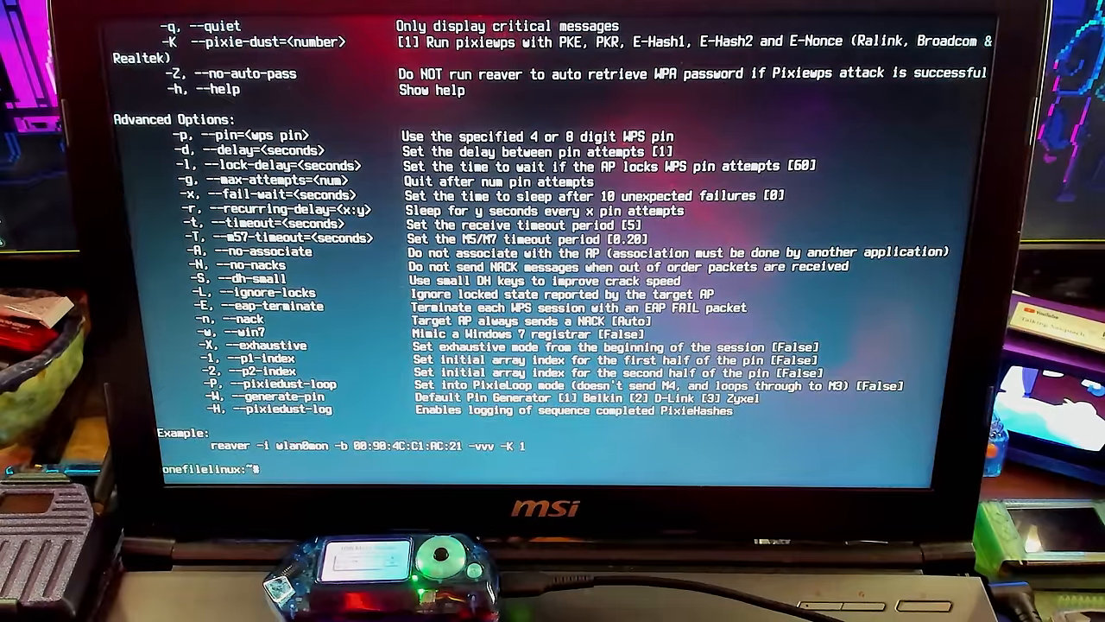
pyautogui.write('aircrack-ng')
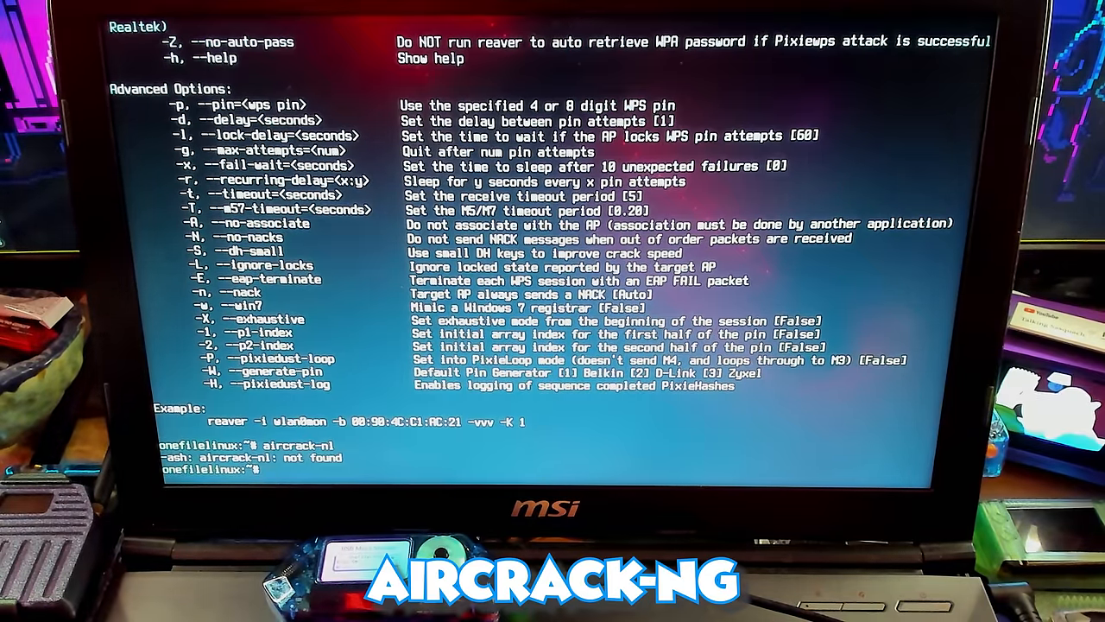